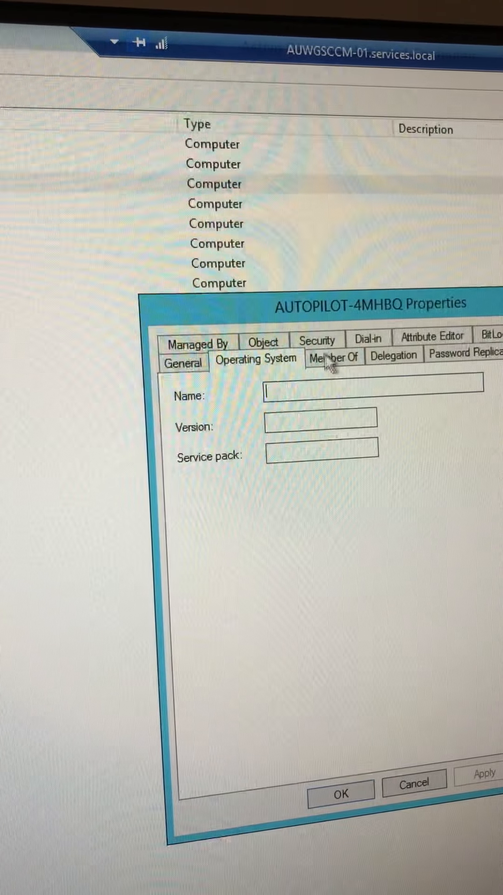
Step: Check the computer's group membership and OS details, then run dsregcmd /status
click(332, 357)
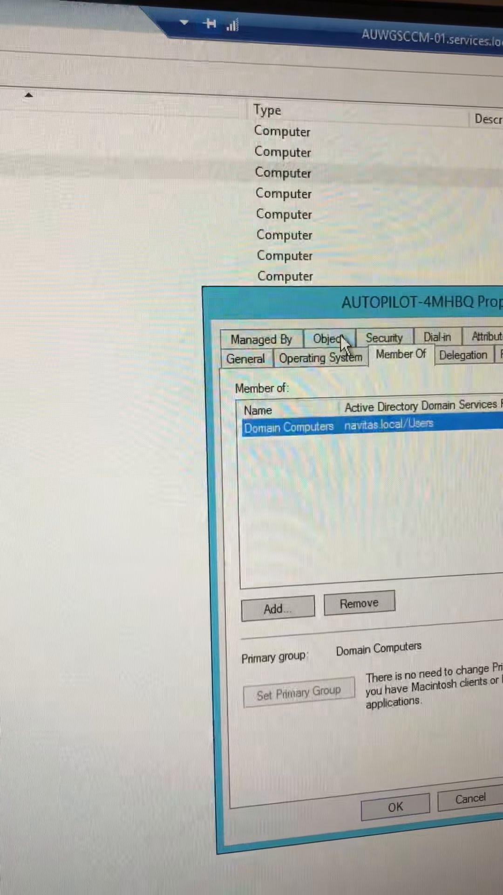
click(319, 357)
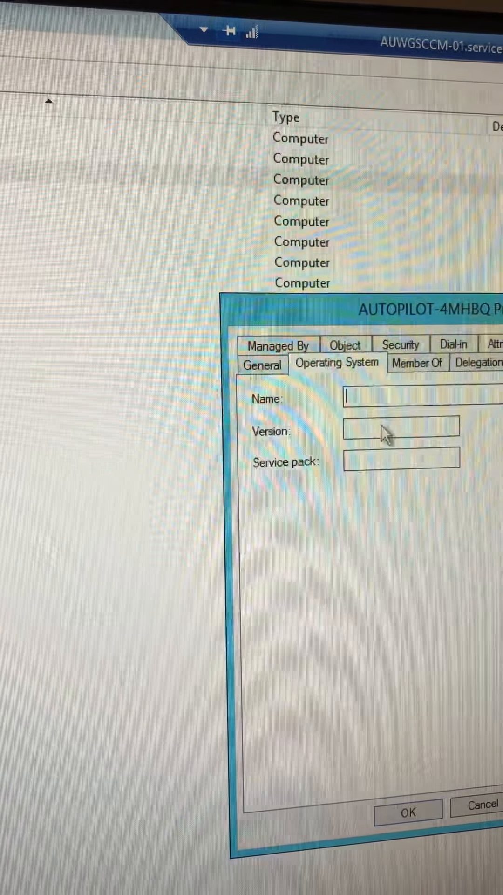
click(482, 363)
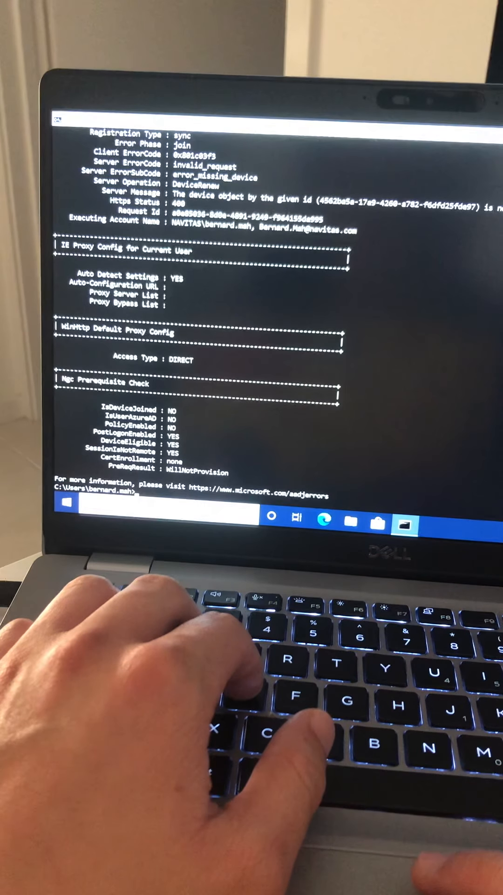
text(dsregcmd /status)
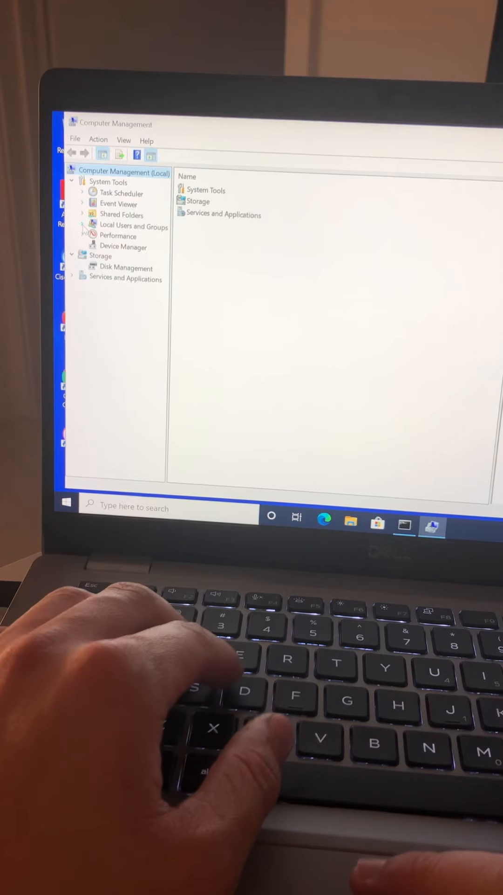
Step: Expand Local Users and Groups and review Administrators members such as Admin and LocalUser
click(83, 226)
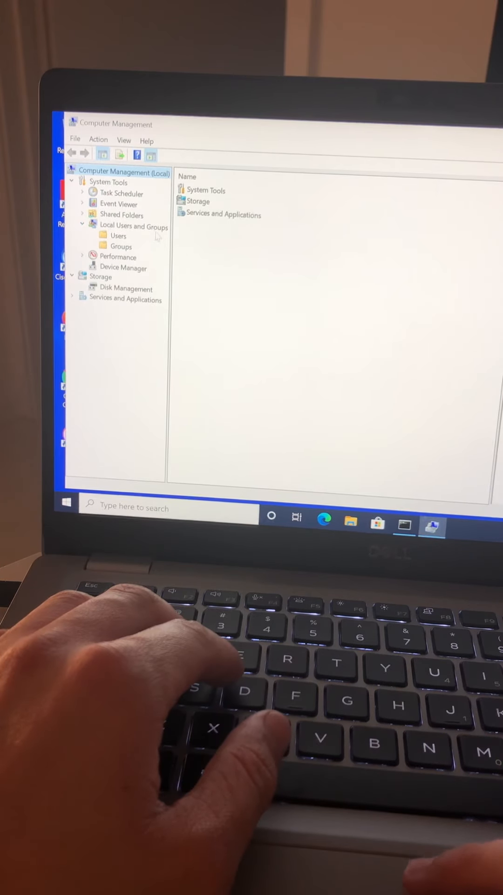
click(120, 246)
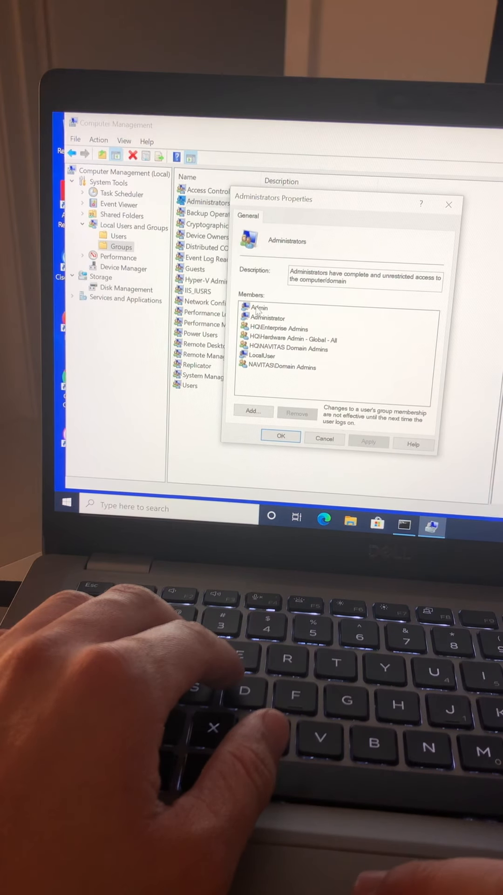
click(259, 307)
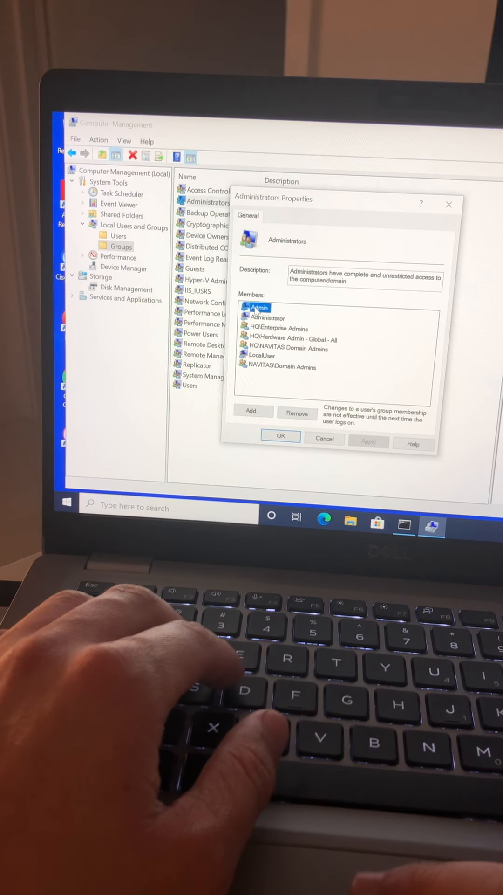
click(262, 355)
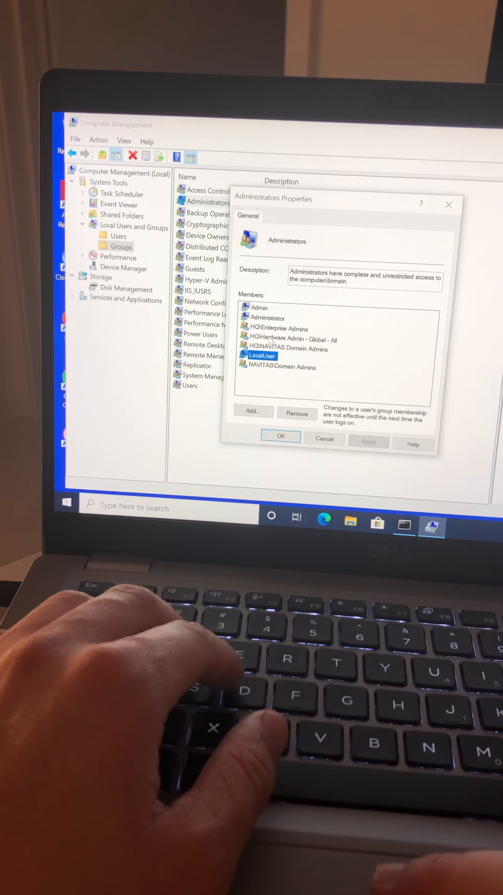
click(280, 329)
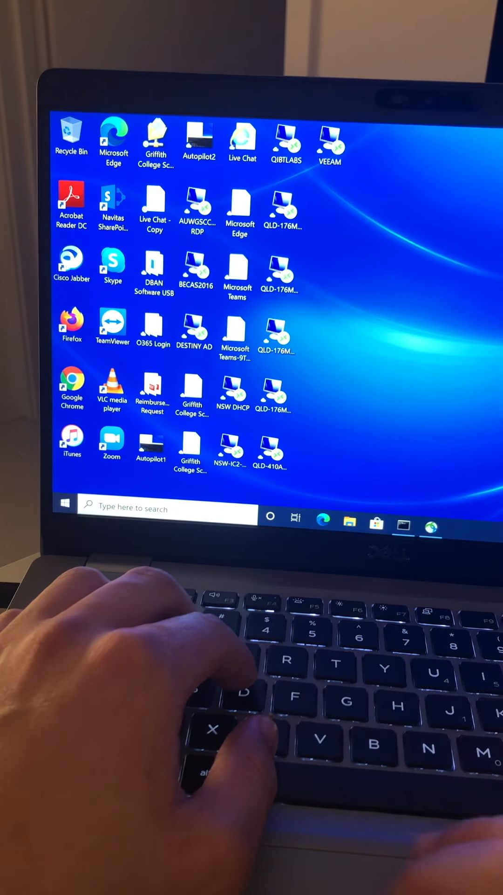
click(65, 503)
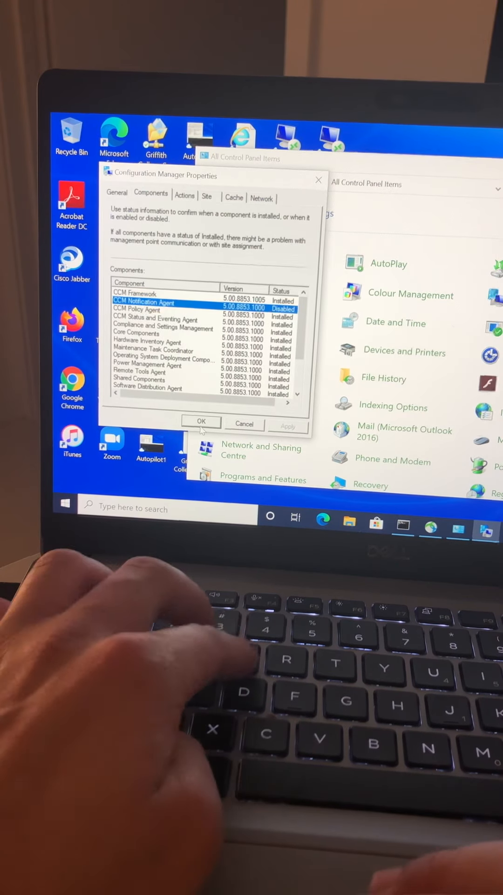
click(347, 522)
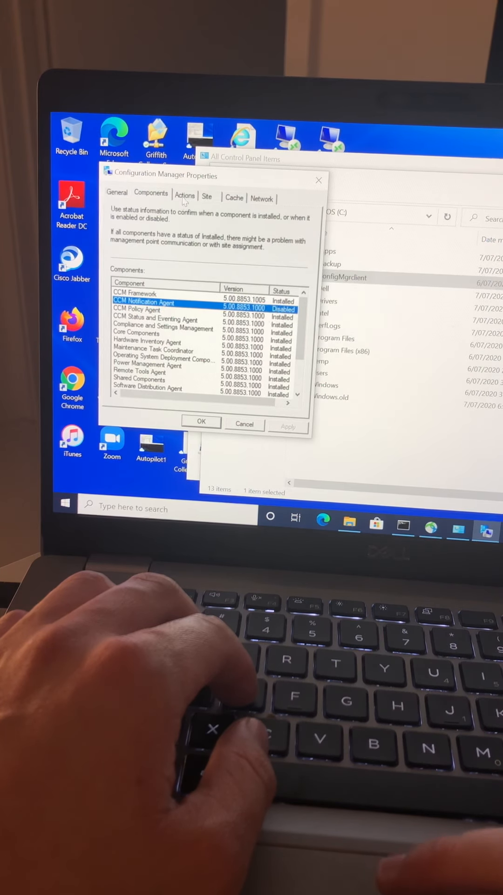
click(184, 195)
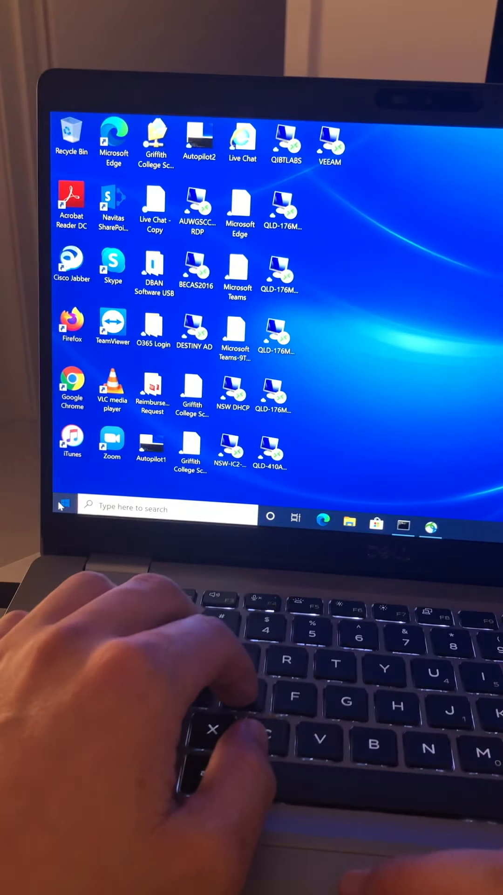
Step: View the work or school account's policy areas under Accounts settings
click(63, 505)
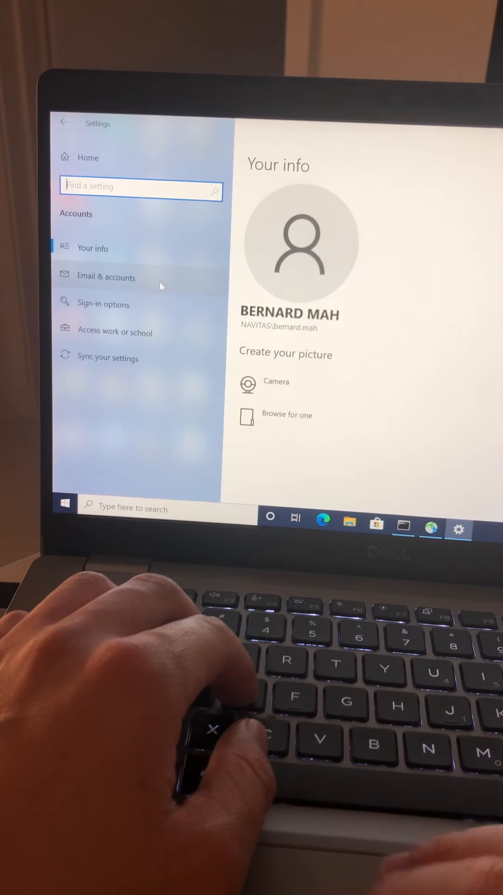
click(115, 331)
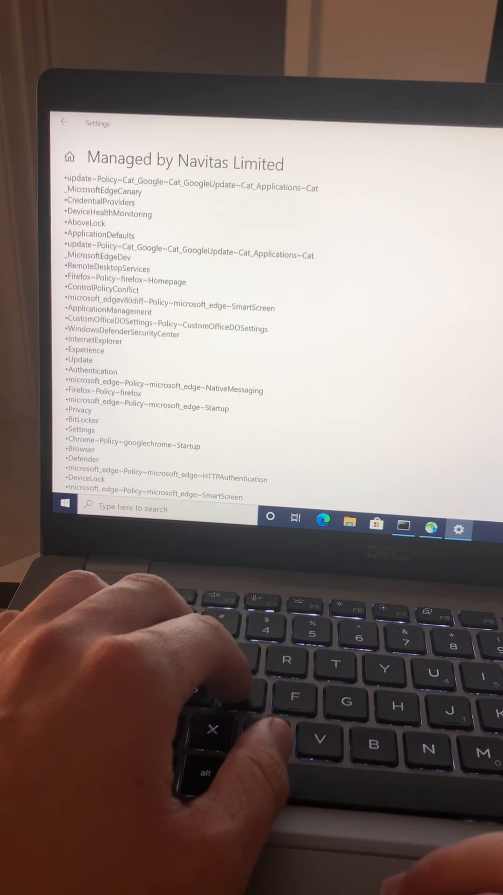
scroll(down, 3)
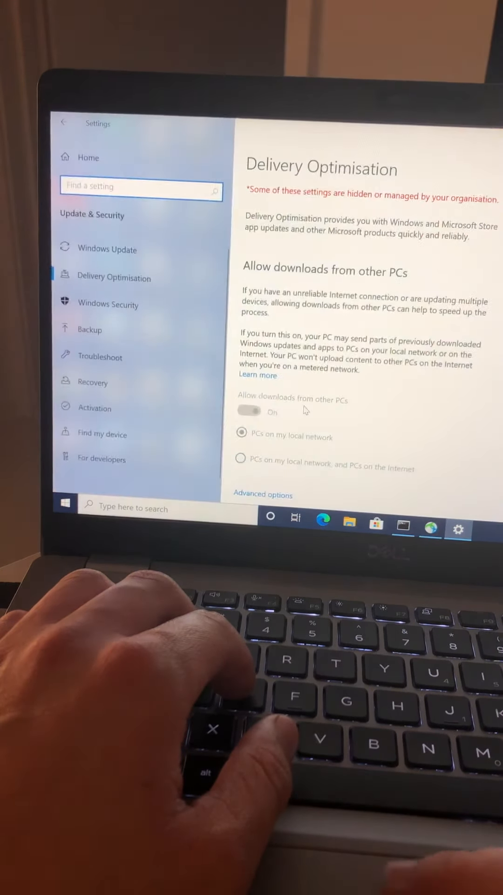
Step: Review Delivery Optimisation's managed downloads-from-other-PCs setting, limited to local network PCs
scroll(down, 3)
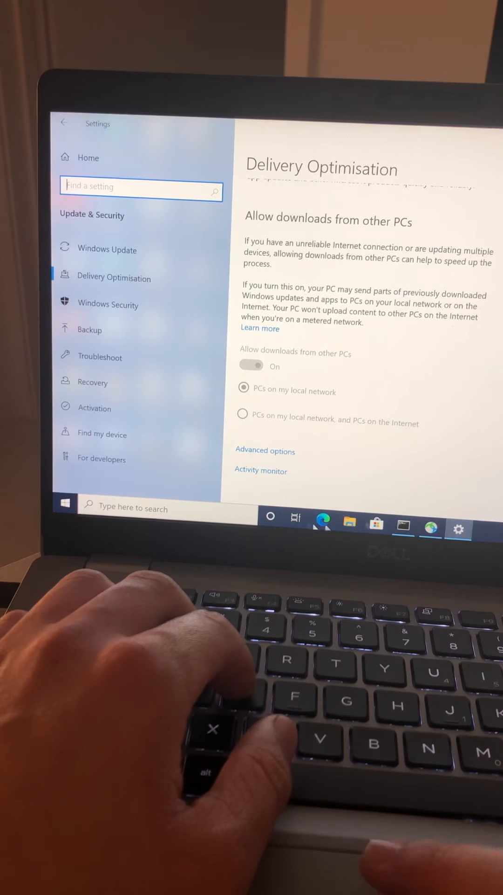
click(260, 470)
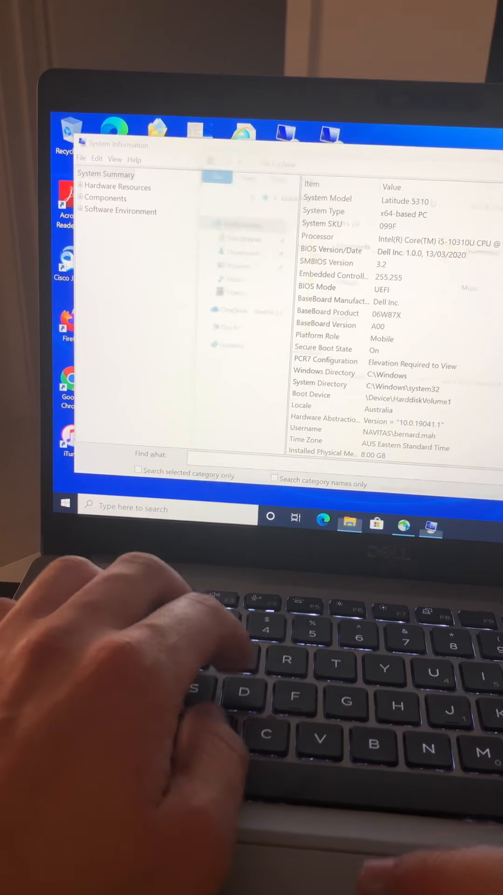
Step: Bring up File Explorer from the taskbar to check the drives
click(349, 524)
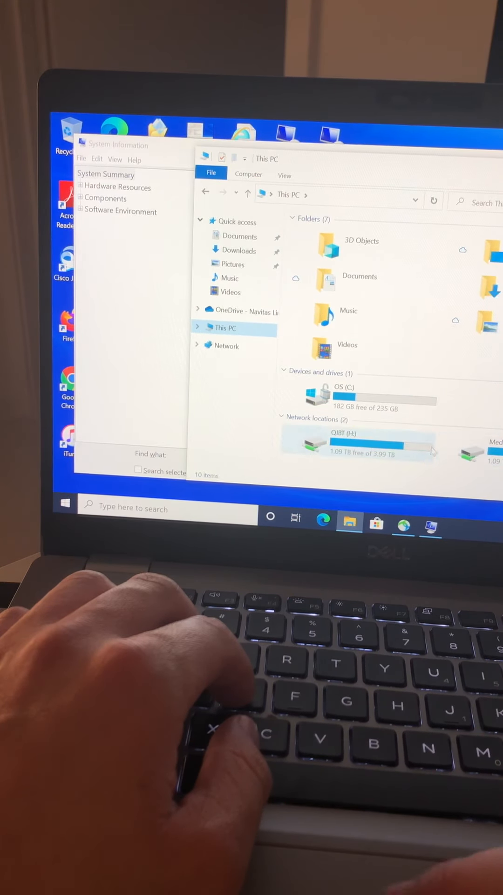
Step: Open the QIBT (H:) mapped network drive from This PC
click(65, 507)
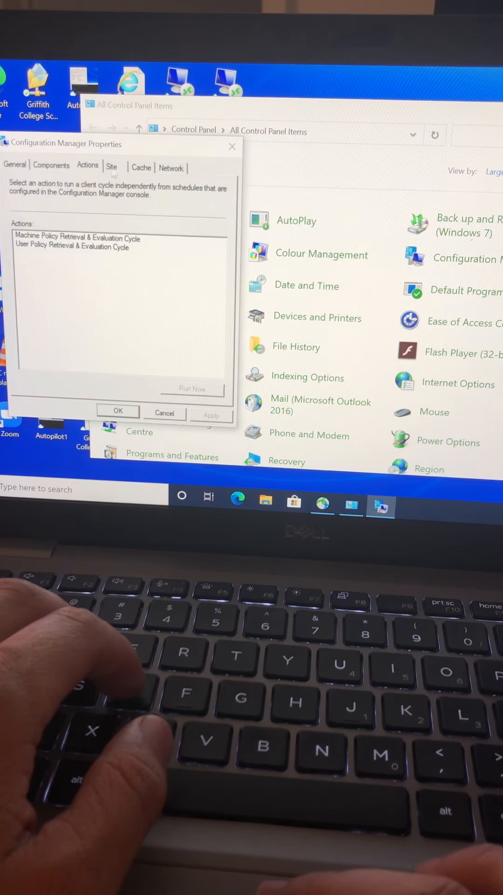
Step: Switch to the Site tab to see the client's assigned site
click(172, 167)
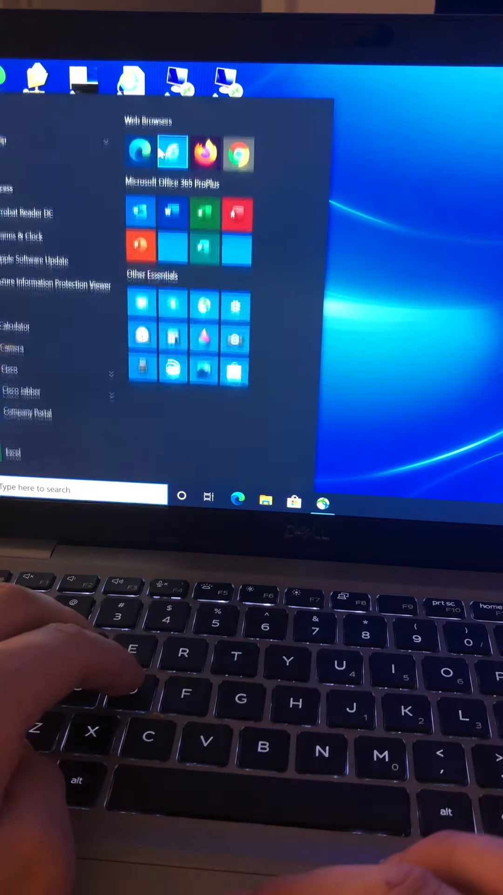
Step: Launch Internet Explorer from the Start menu
click(167, 151)
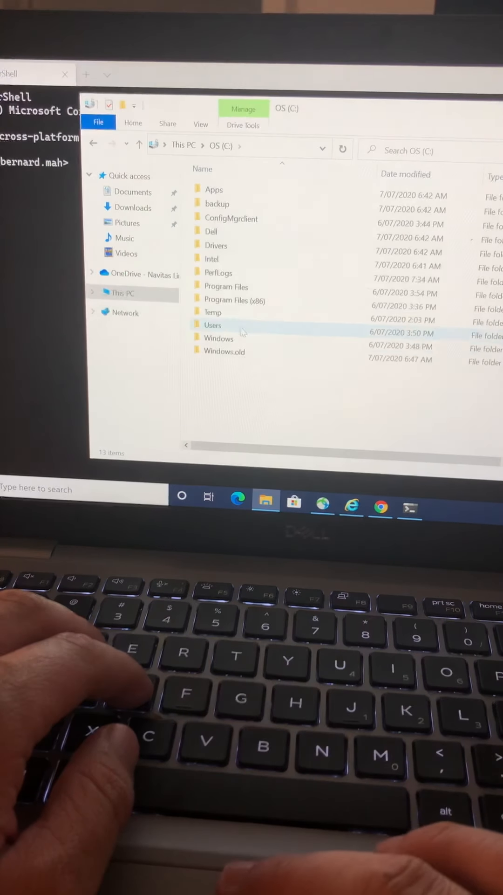
Step: Open the Users folder on the C: drive
click(201, 123)
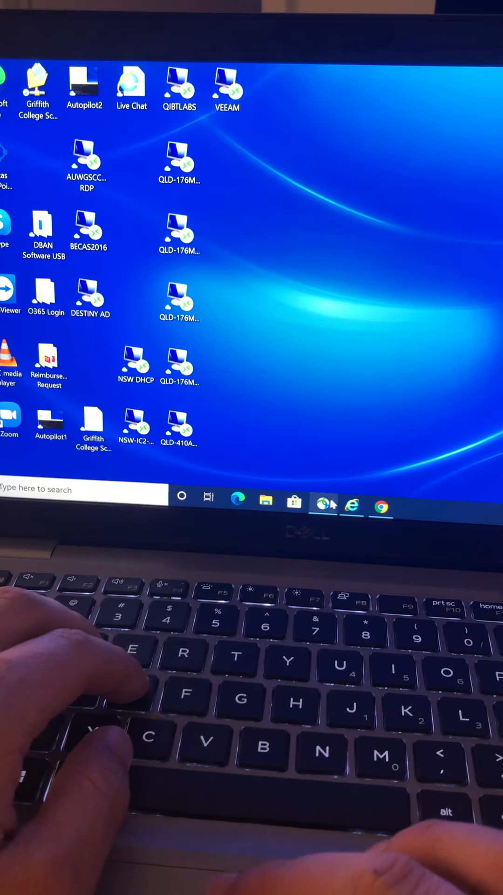
Step: Start Outlook for the first time from the Start menu
click(352, 505)
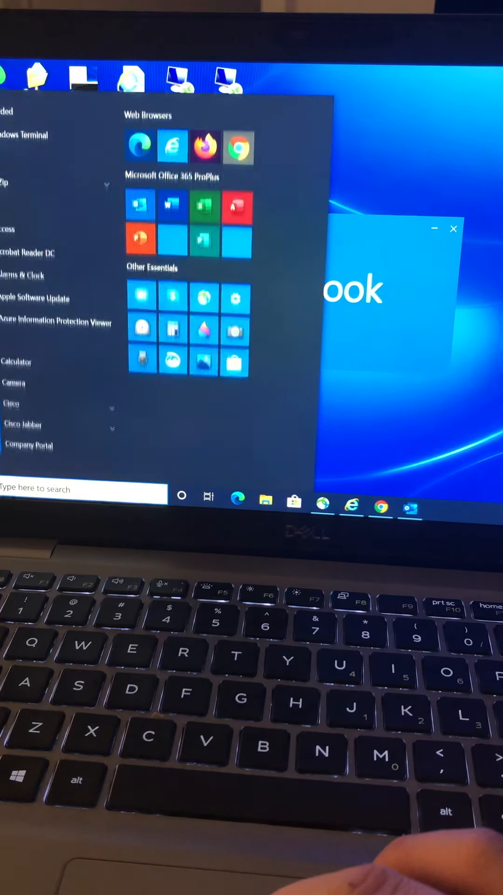
scroll(down, 3)
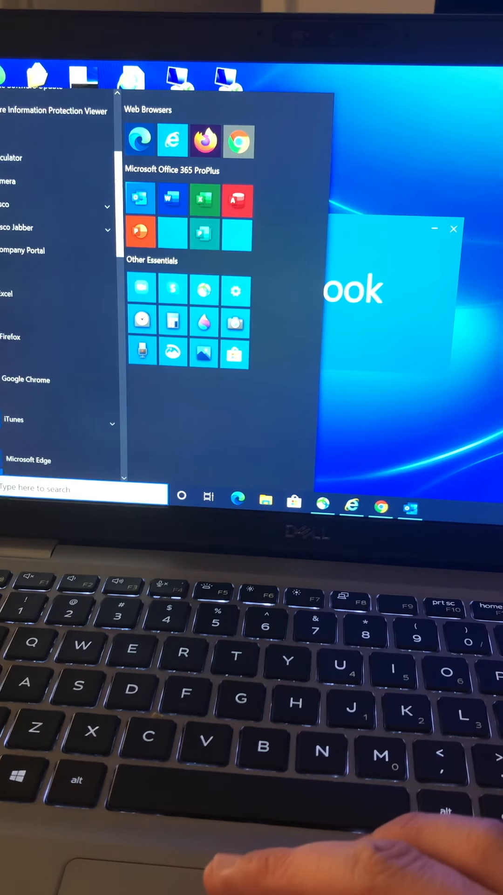
scroll(down, 3)
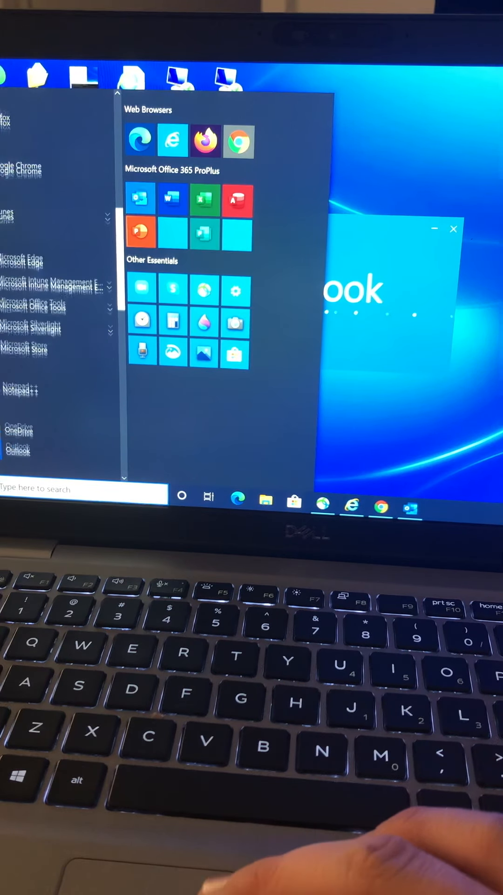
scroll(down, 3)
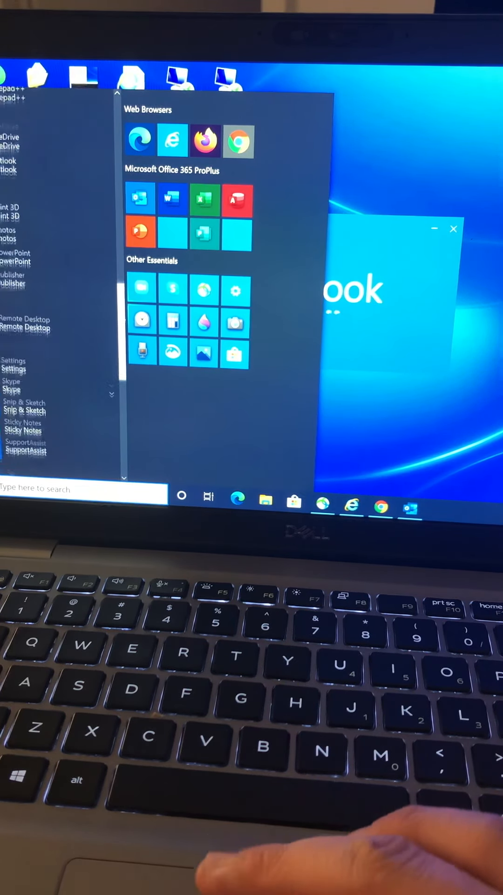
scroll(down, 3)
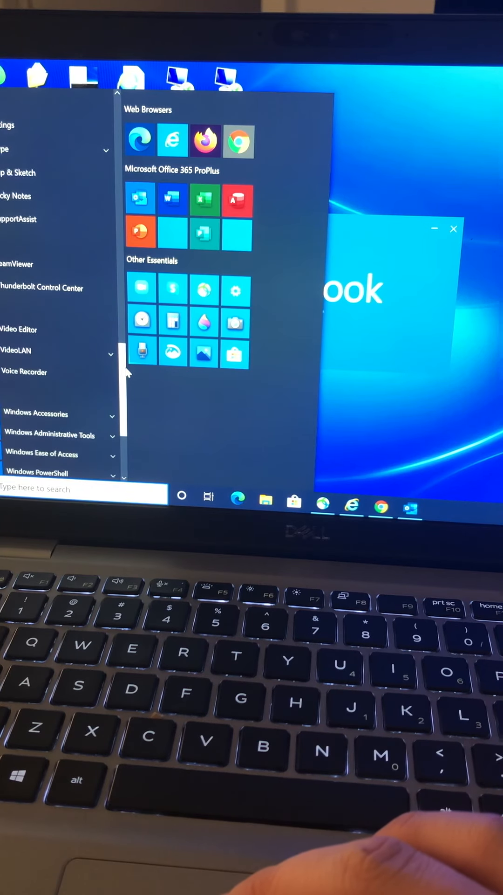
scroll(down, 3)
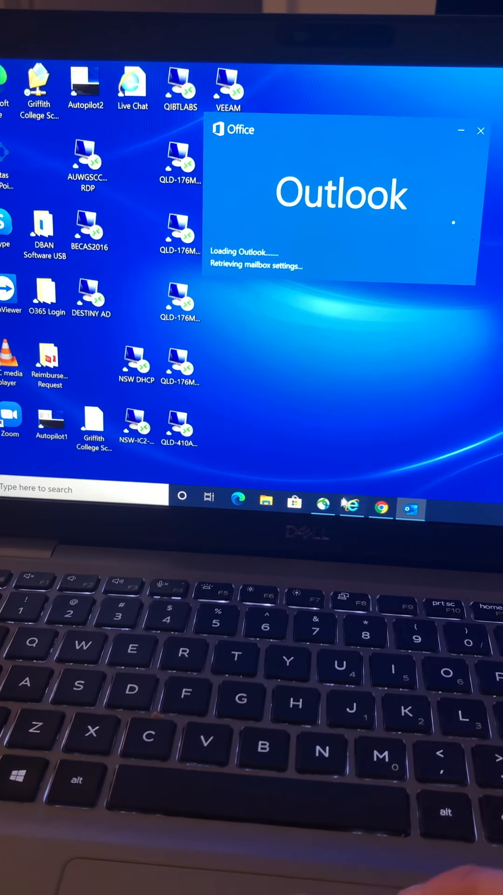
Step: Wait for Outlook to load the profile and show the Service Desk Inbox
right_click(352, 505)
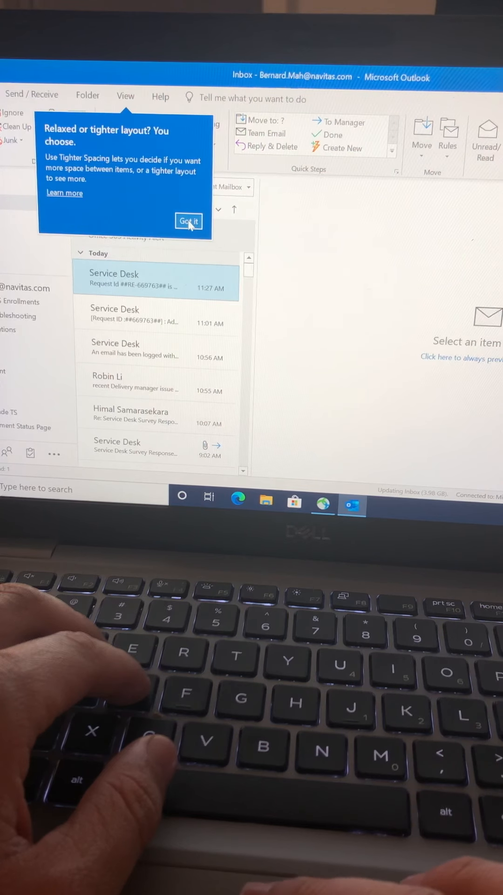
Step: Dismiss the 'Relaxed or tighter' layout spacing tip with Got it
click(188, 220)
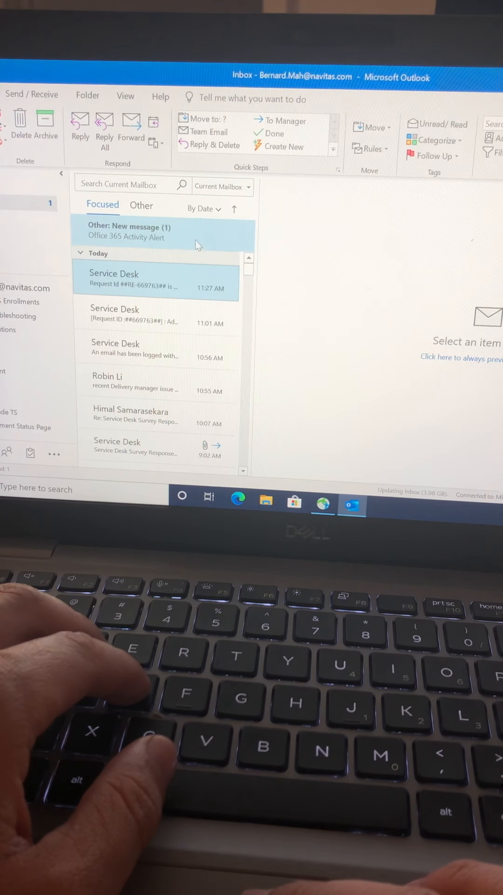